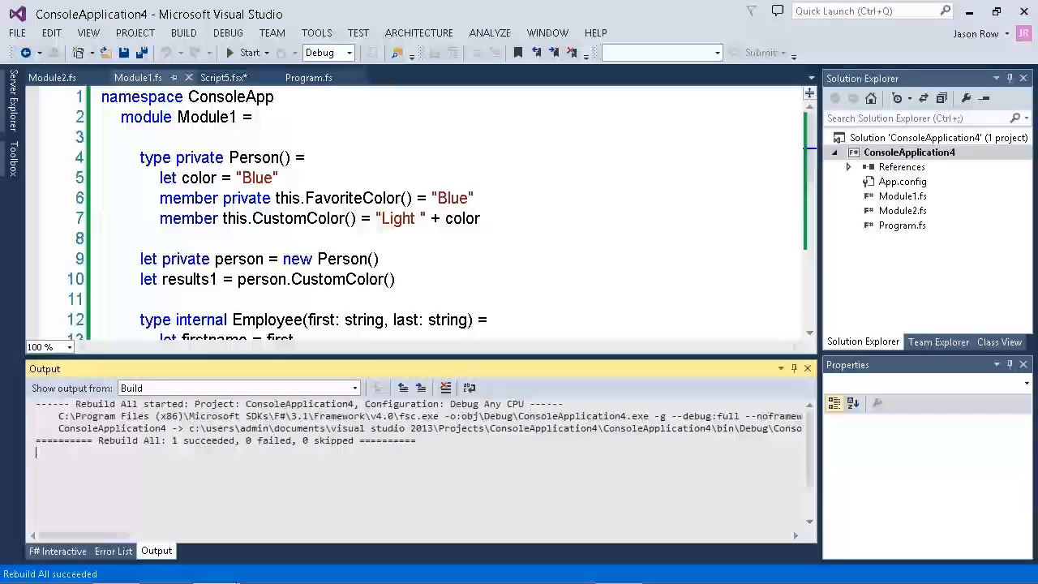
Step: Add the --sig:$(OutputPath)\ConsoleApplication4.fsi flag under Other flags in ConsoleApplication4's Build properties
click(324, 219)
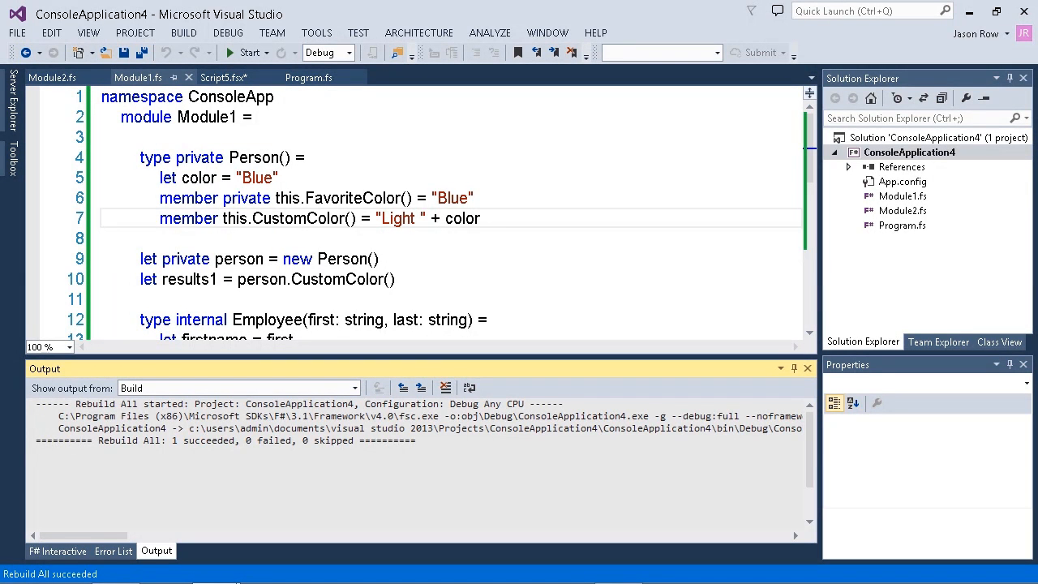
click(36, 452)
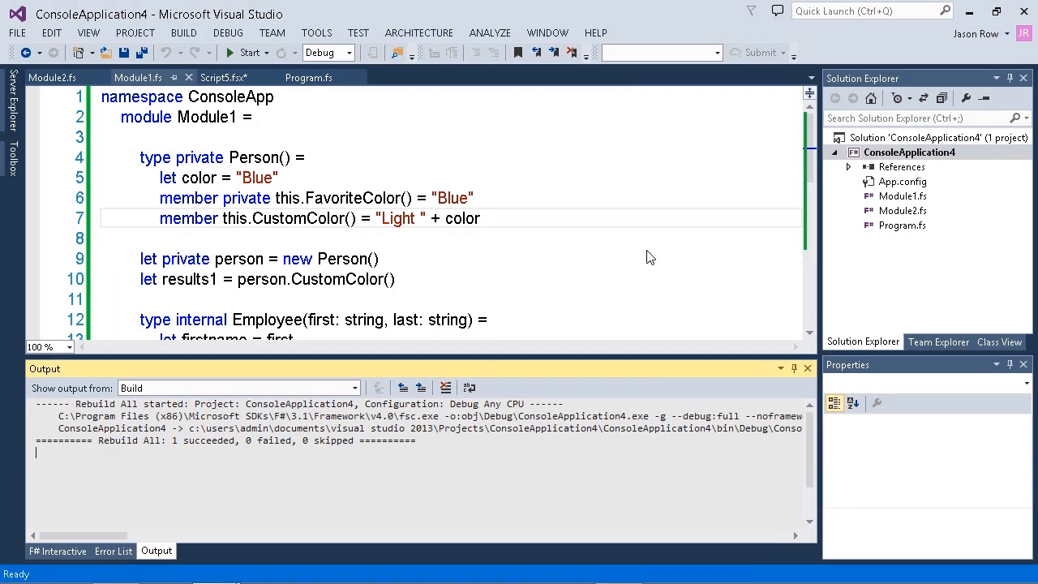
right_click(909, 152)
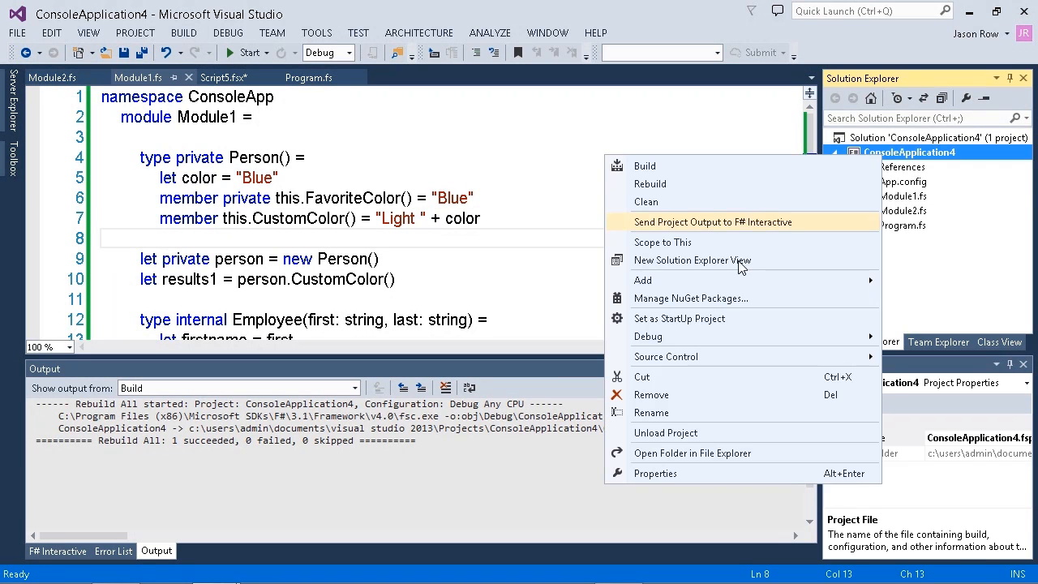
click(655, 473)
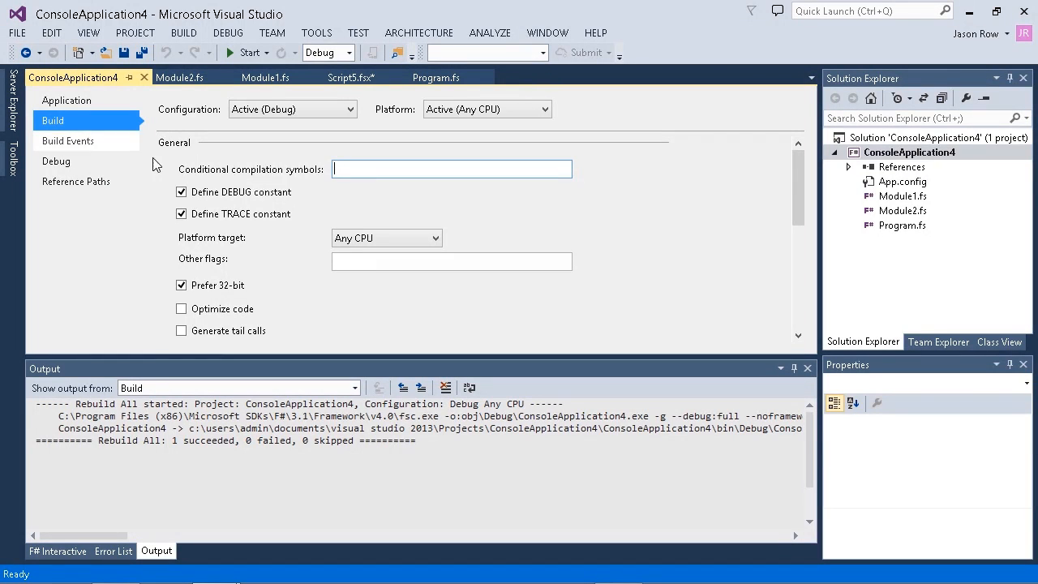
click(451, 262)
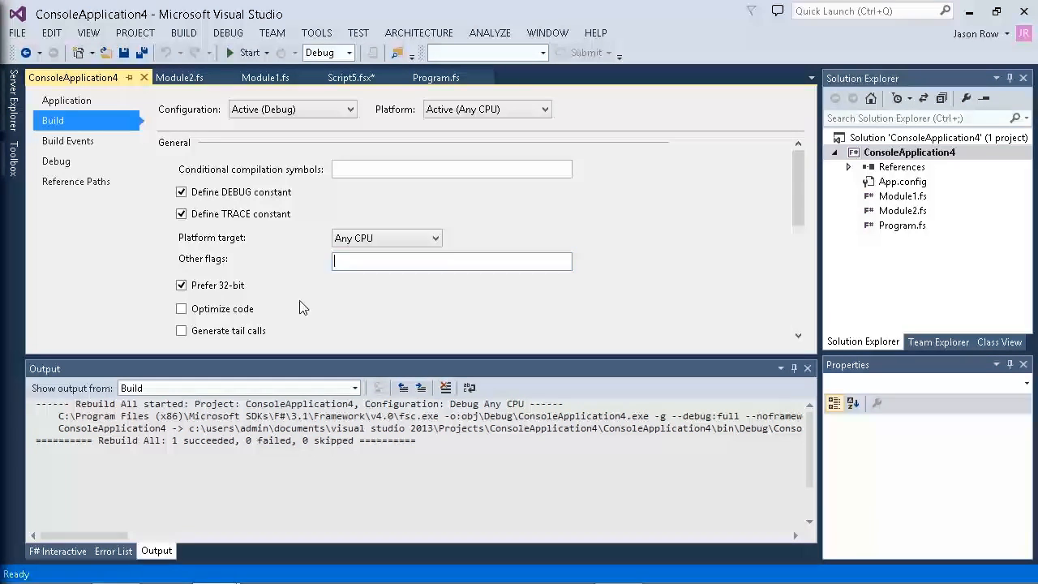
text(--sig:$(OutputPath)\ConsoleApplication4.fsi)
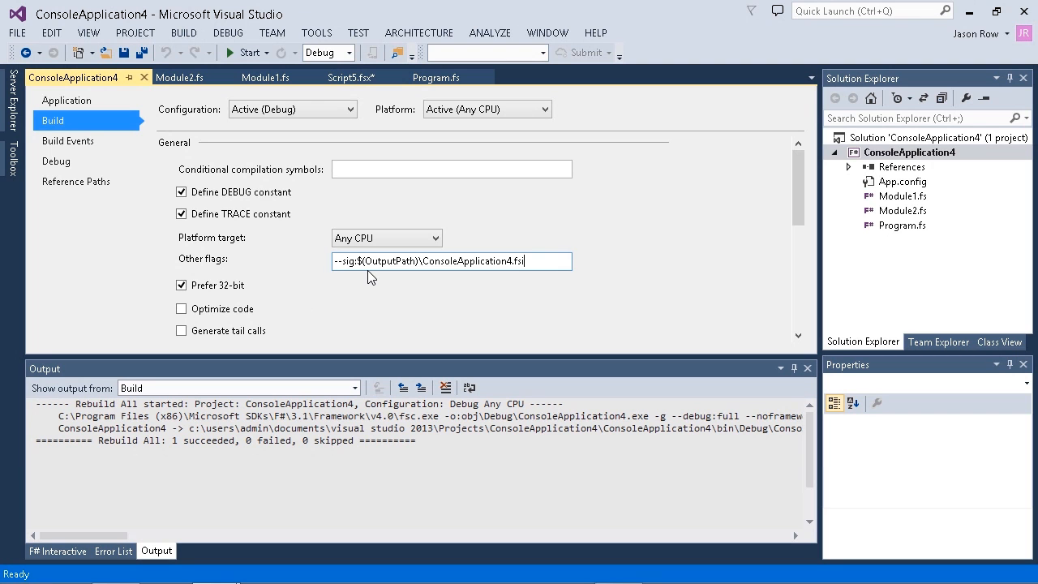
mouse_move(371, 266)
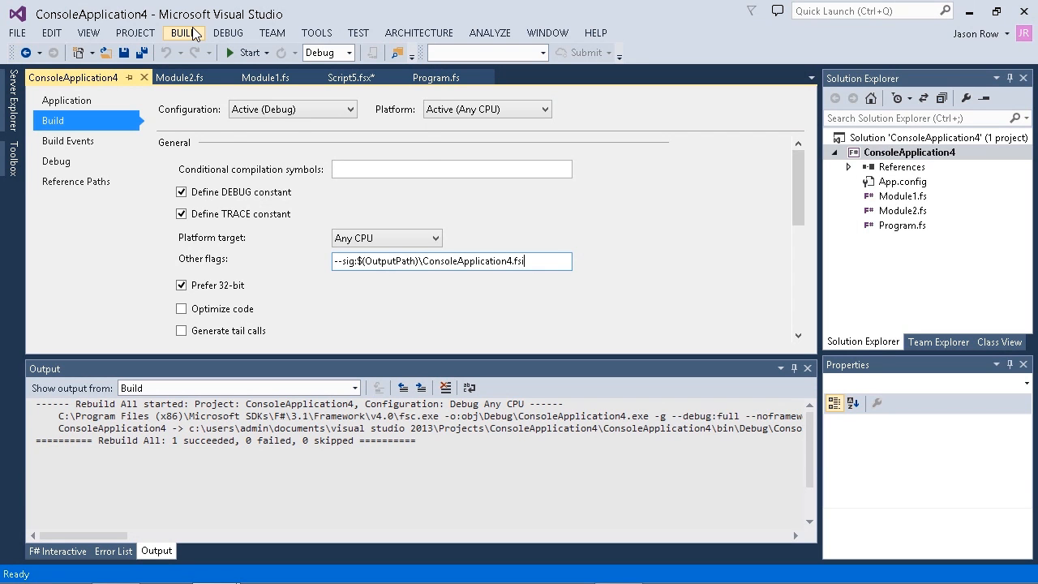
Step: Build the project and open the generated ConsoleApplication4.fsi from bin\Debug
click(184, 32)
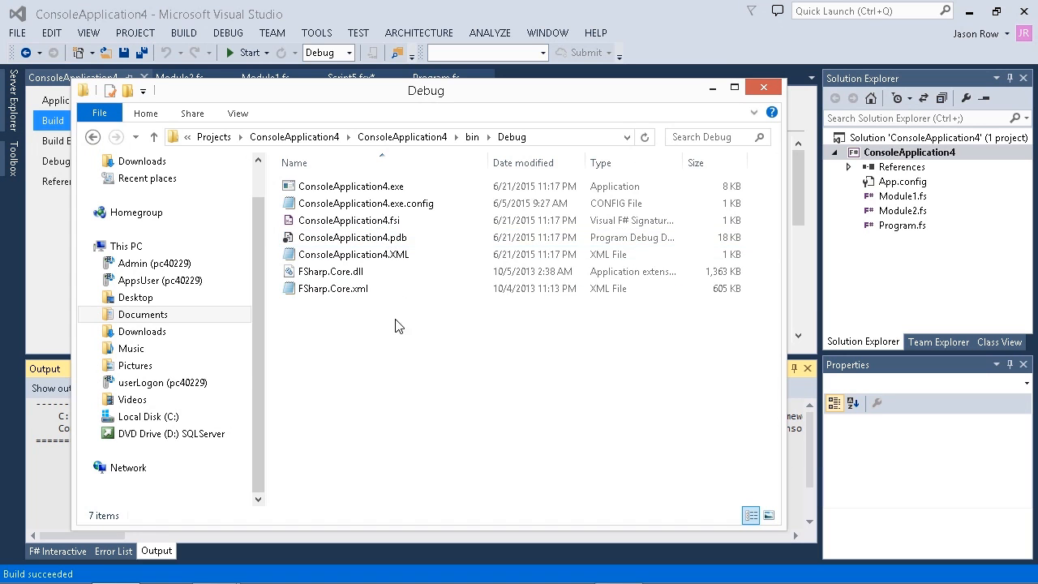
click(352, 236)
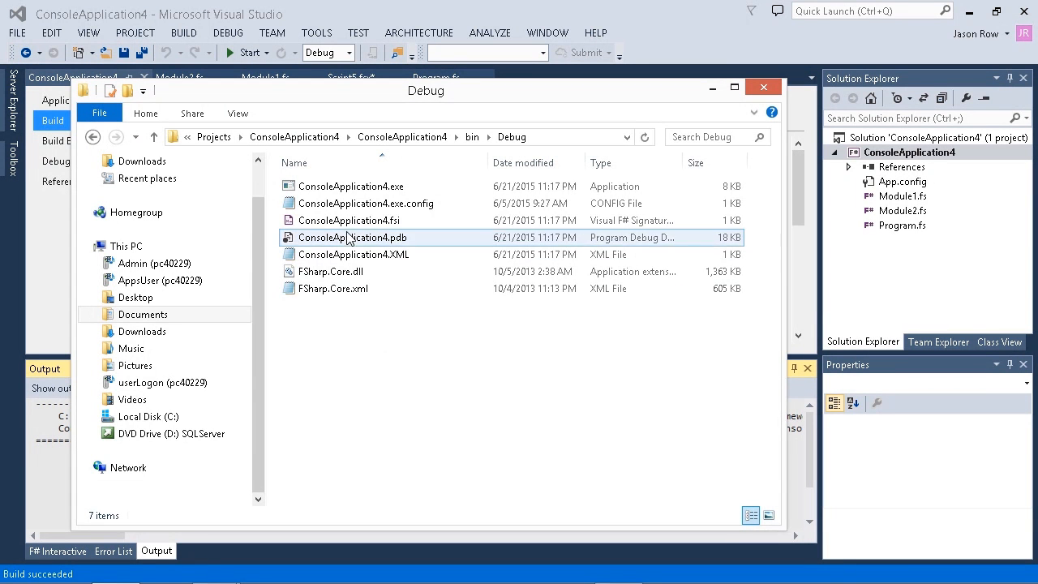
click(349, 220)
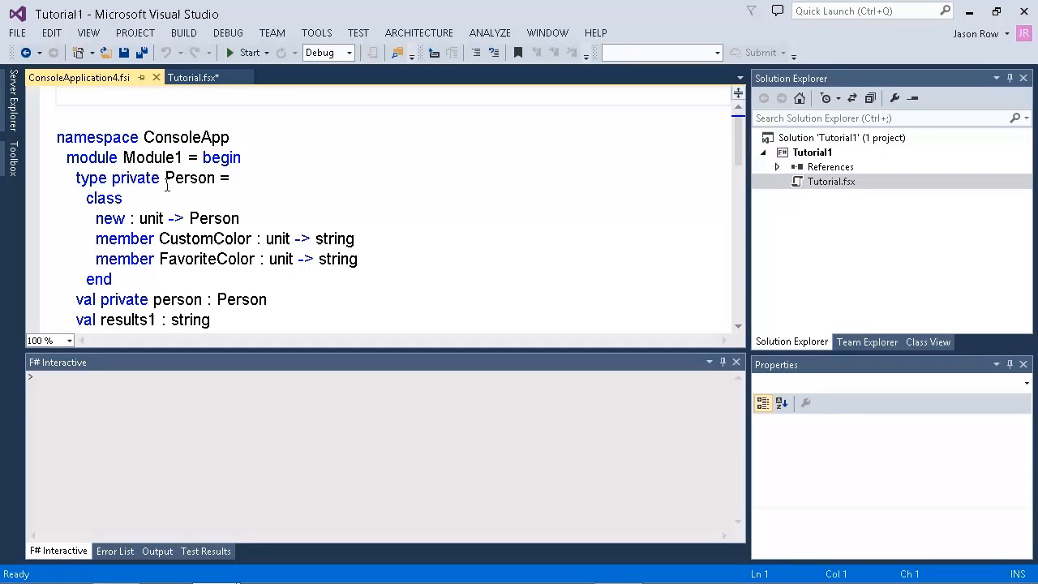
double_click(185, 137)
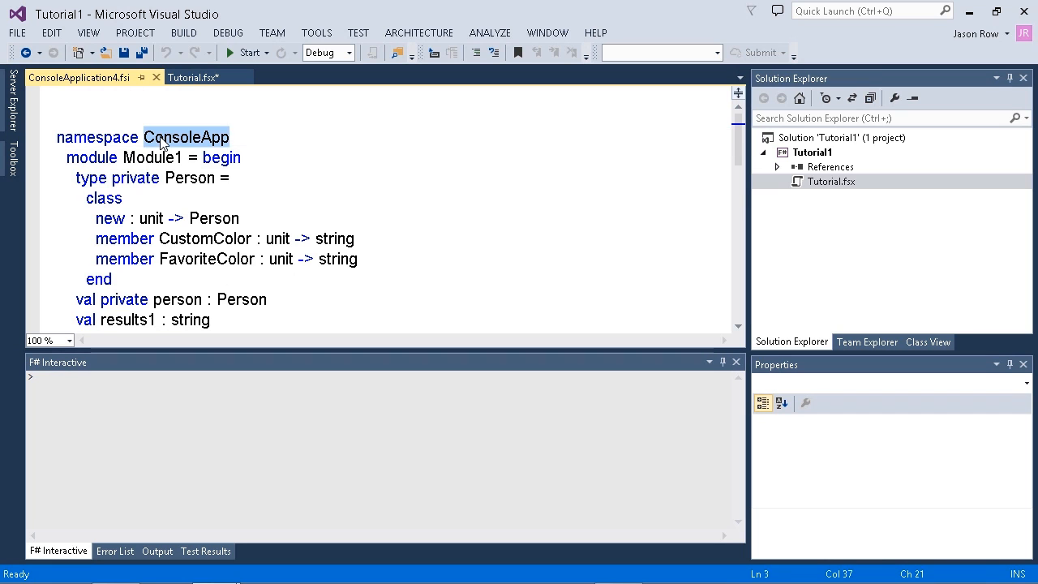
click(140, 157)
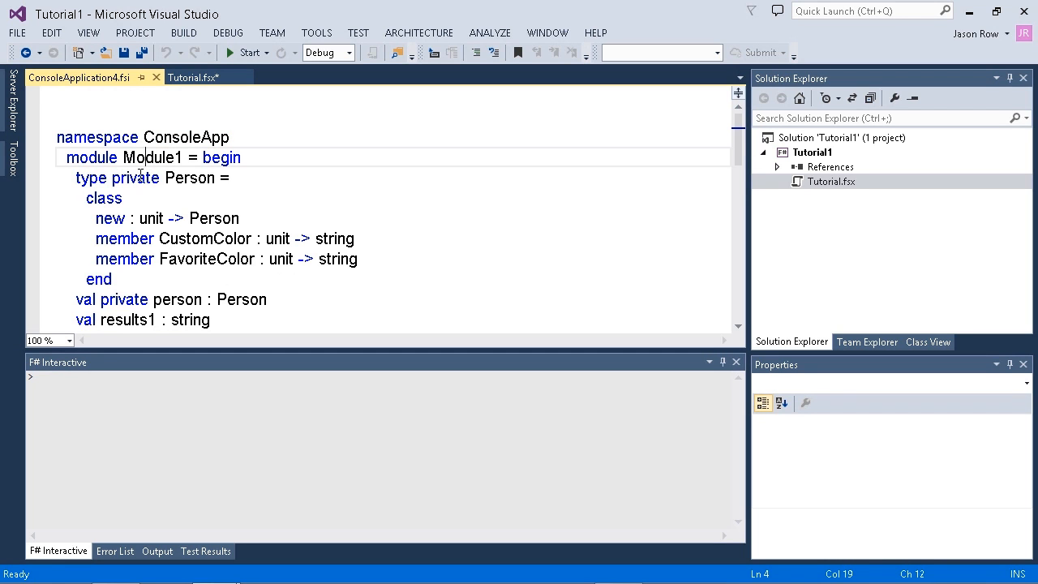
double_click(190, 178)
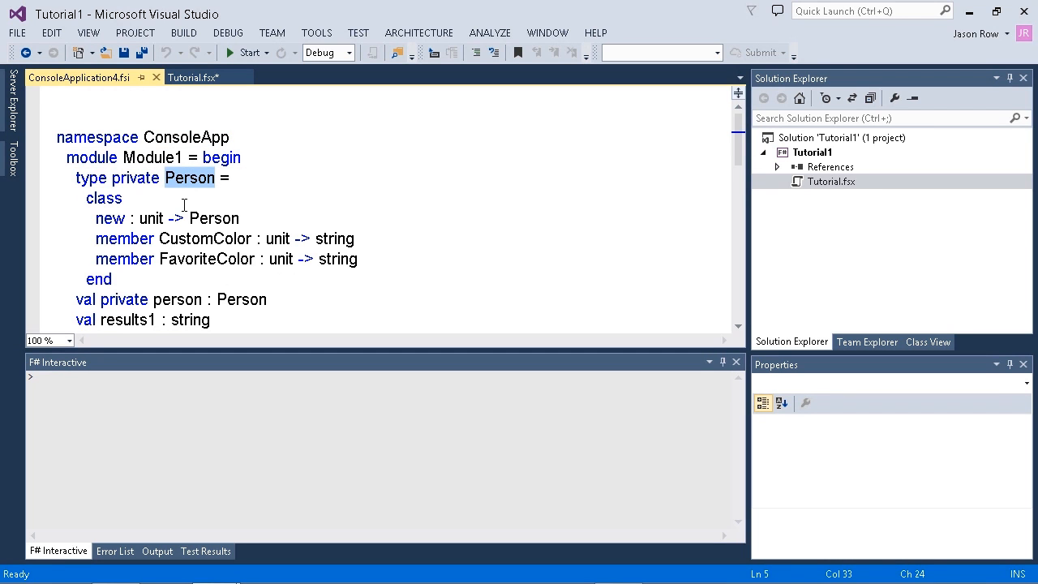
scroll(down, 3)
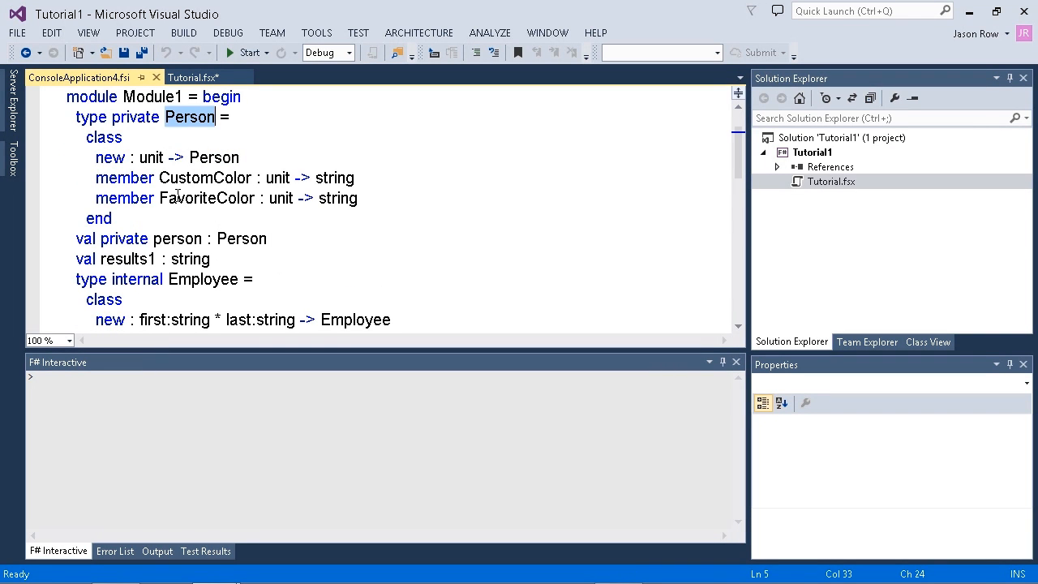
scroll(down, 3)
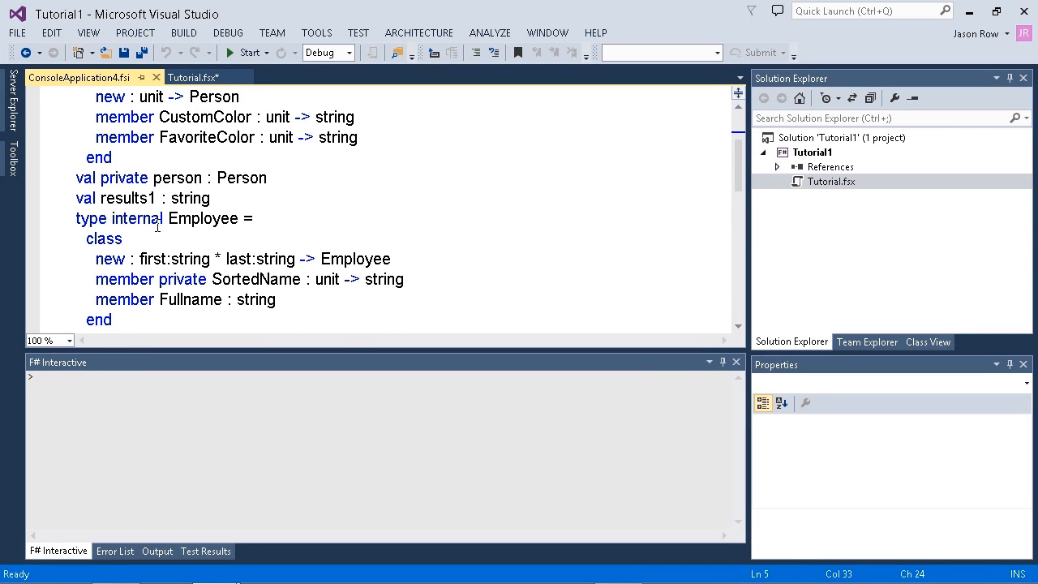
double_click(203, 218)
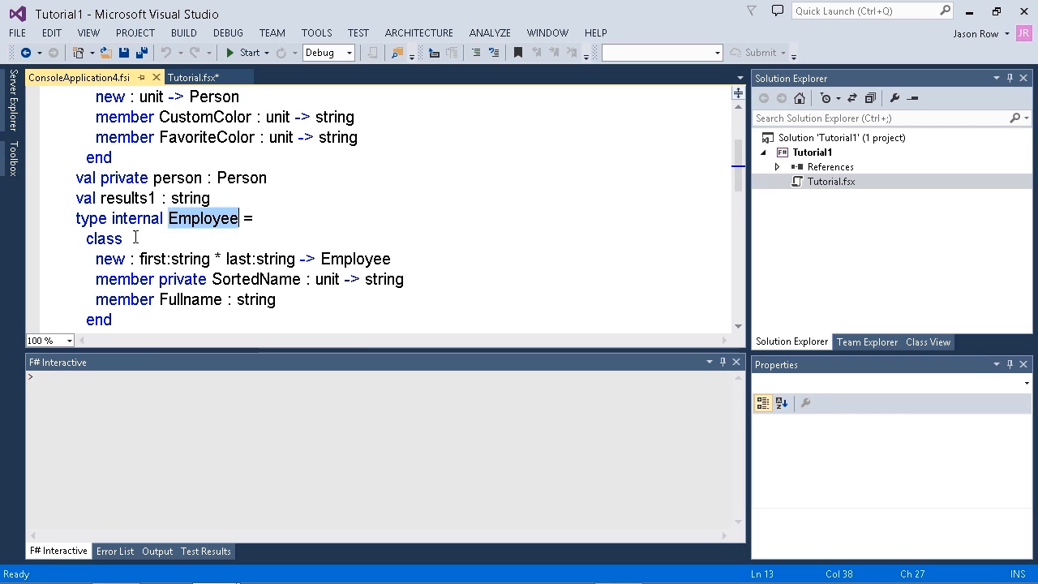
scroll(down, 3)
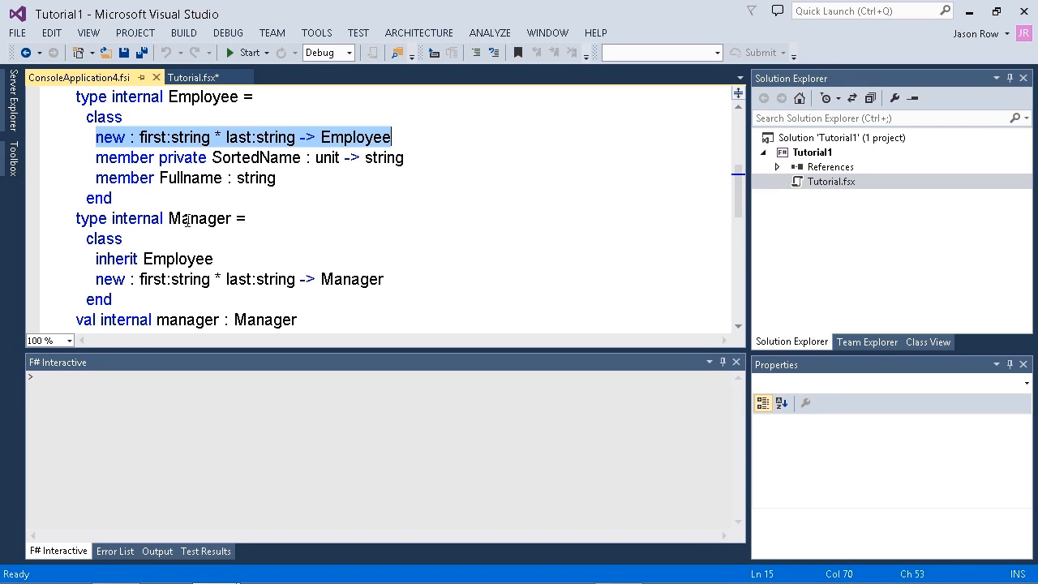
click(187, 218)
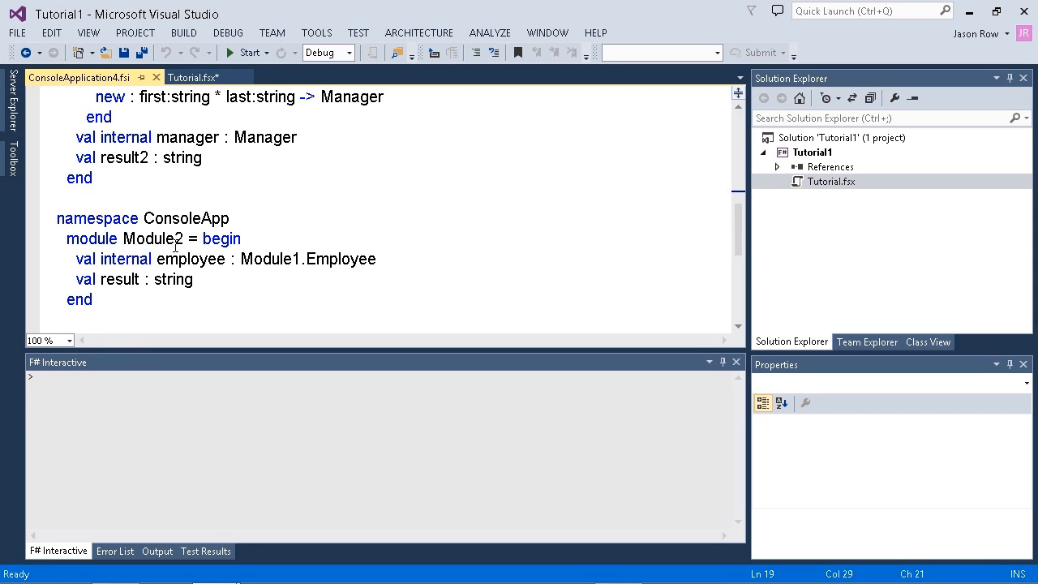
scroll(down, 3)
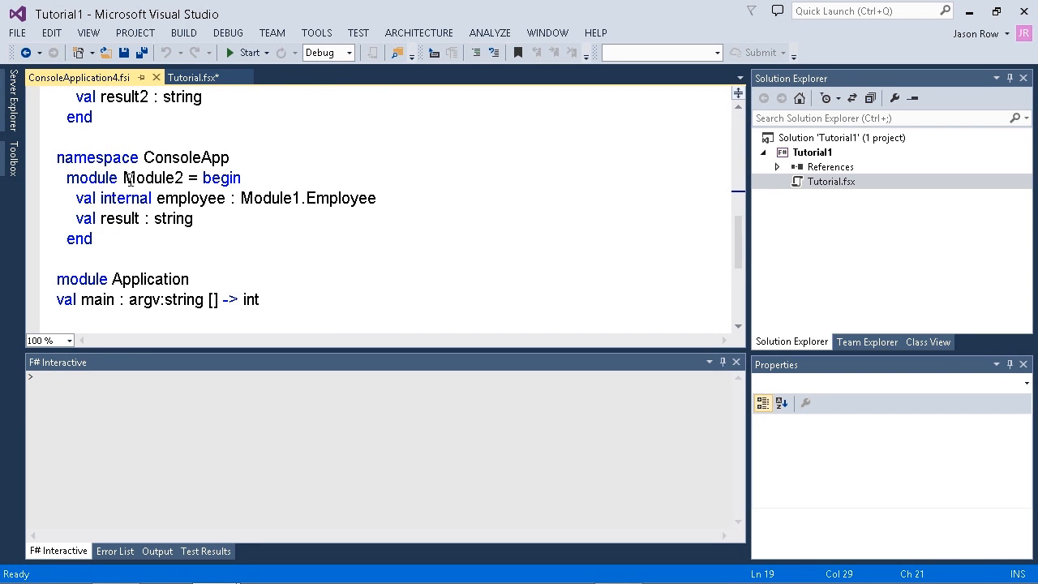
scroll(down, 3)
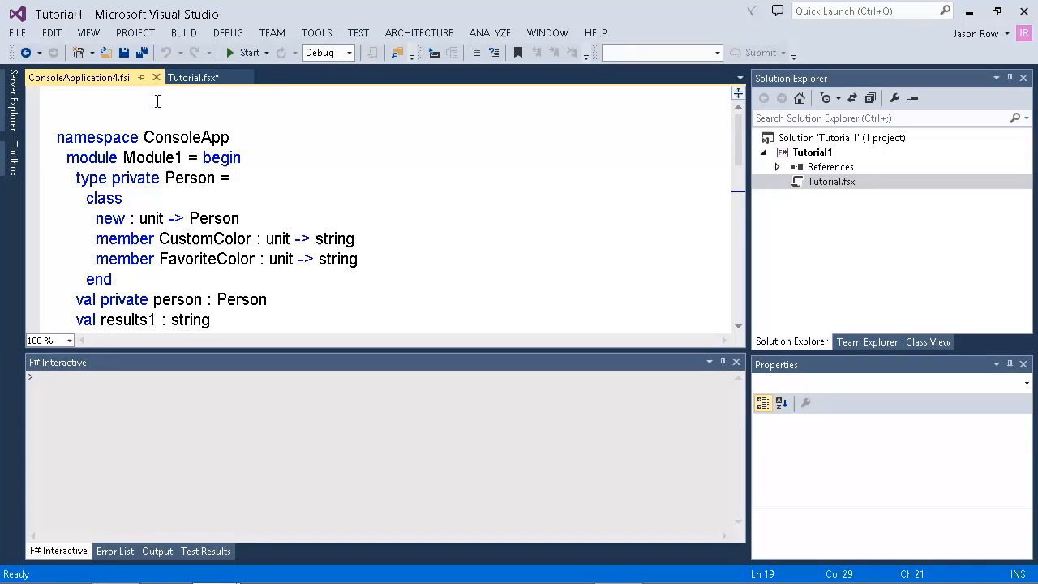
mouse_move(156, 77)
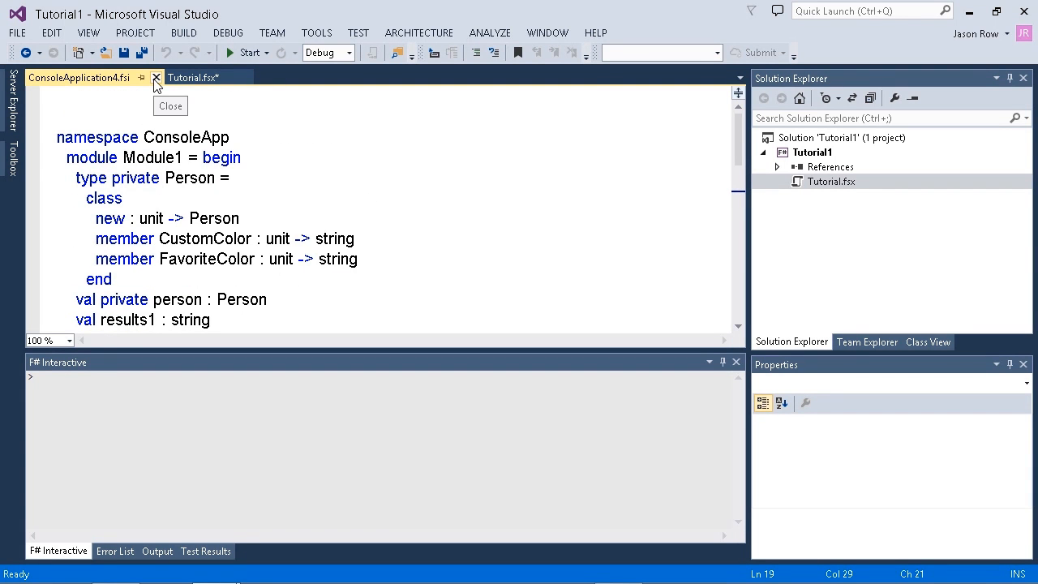
Step: Close ConsoleApplication4.fsi, run fsc --sig:Module1.fsi Module1.fs, and confirm Module1.fsi with dir
click(155, 77)
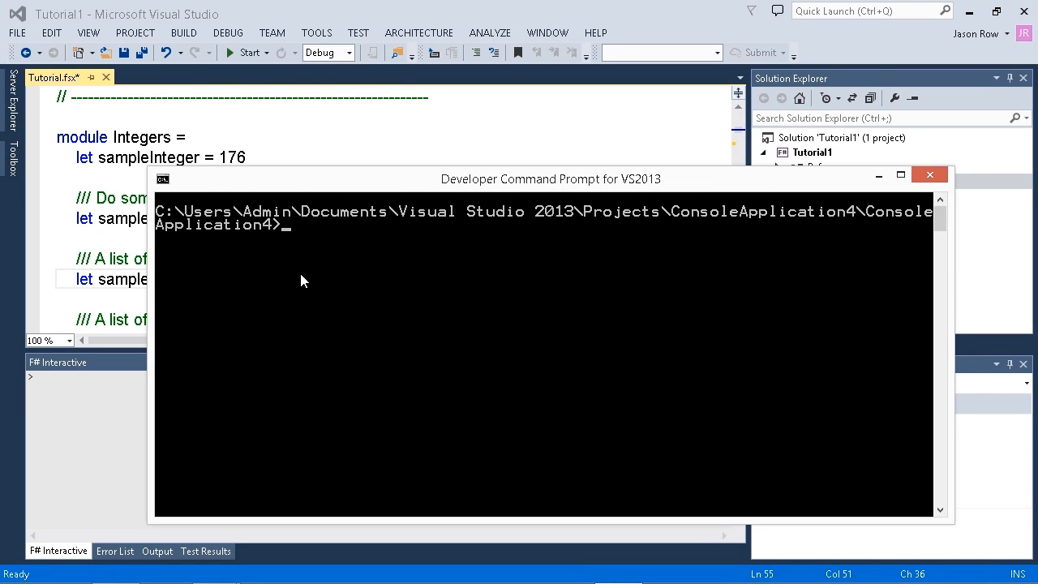
mouse_move(249, 280)
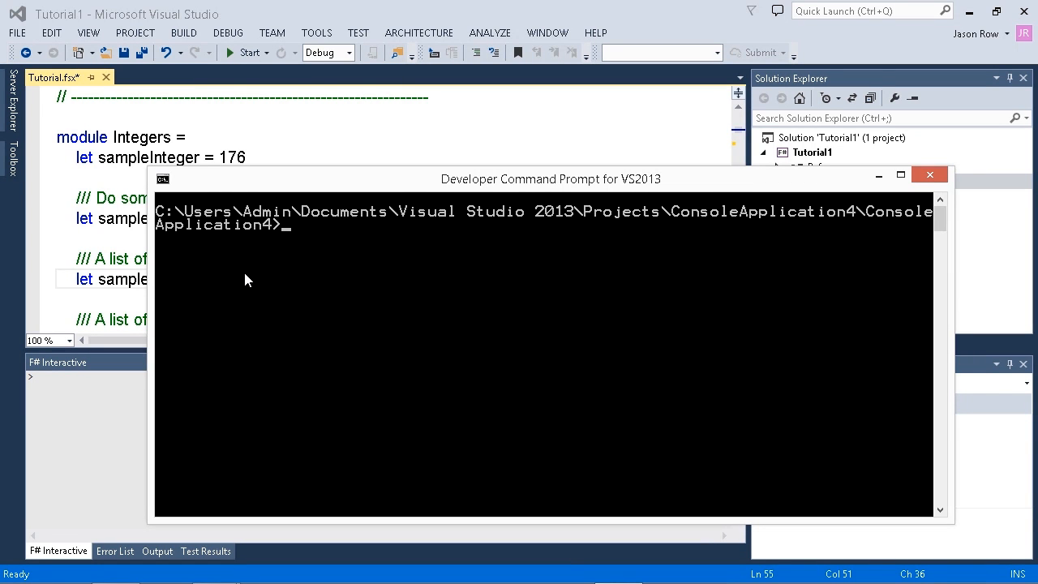
text(fsc)
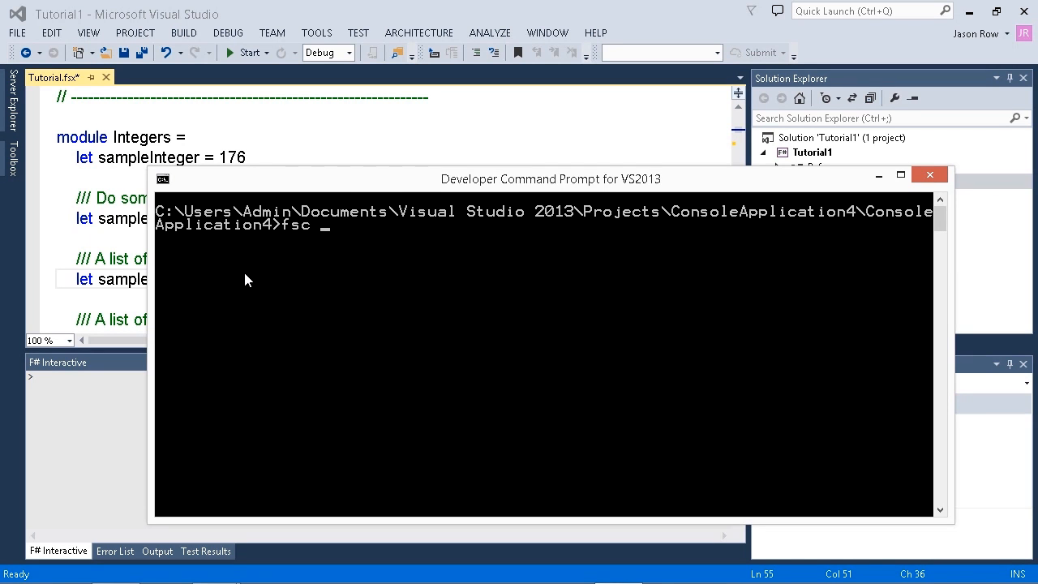
text(--sig)
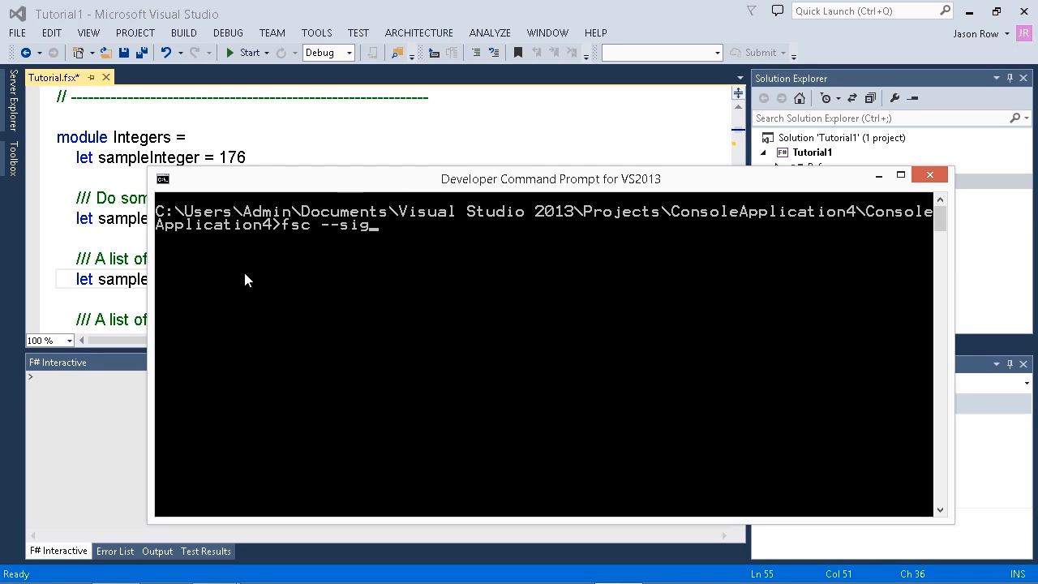
text(:M)
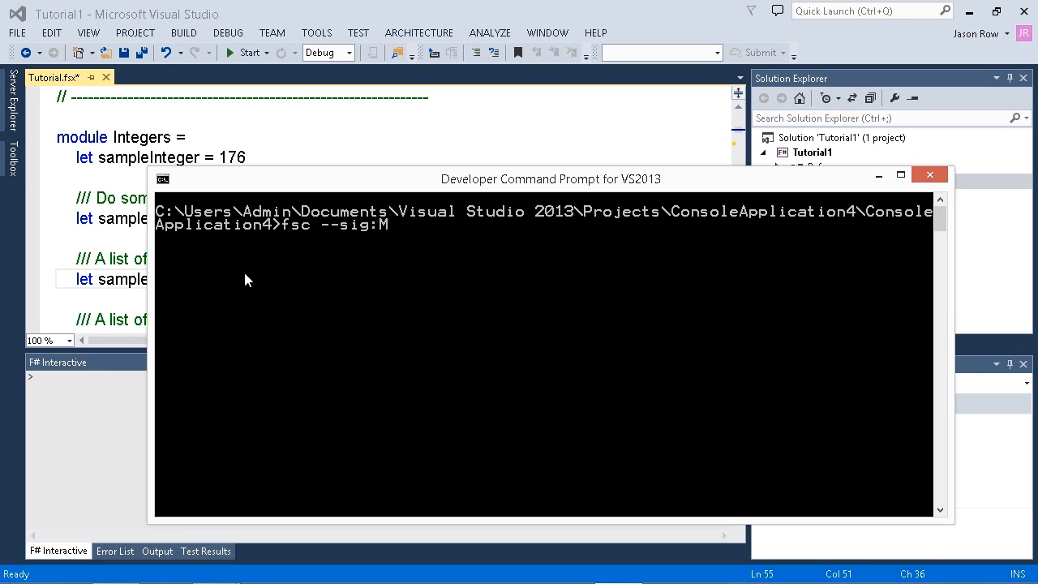
text(odule)
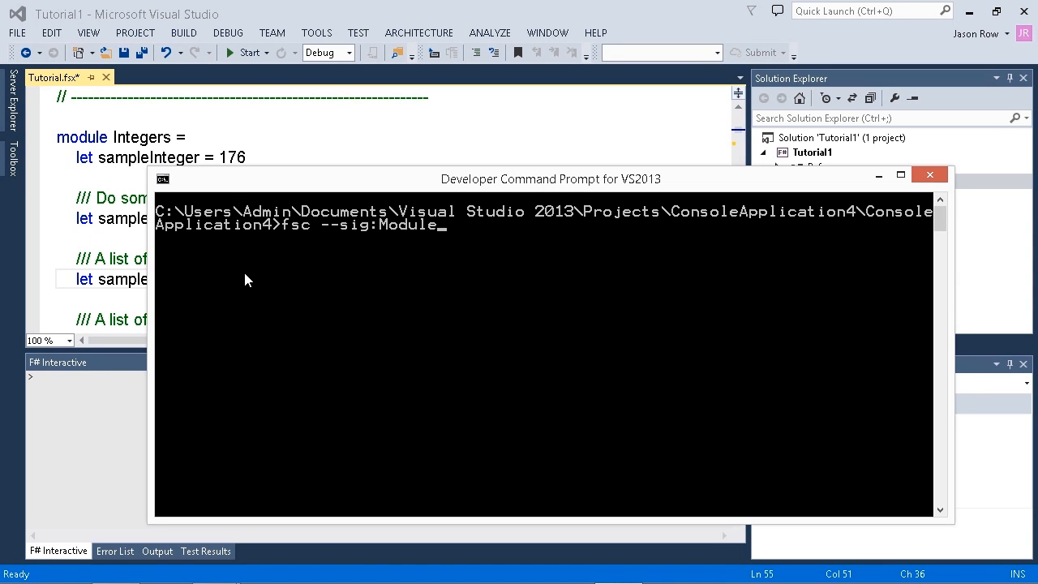
text(1.fsi)
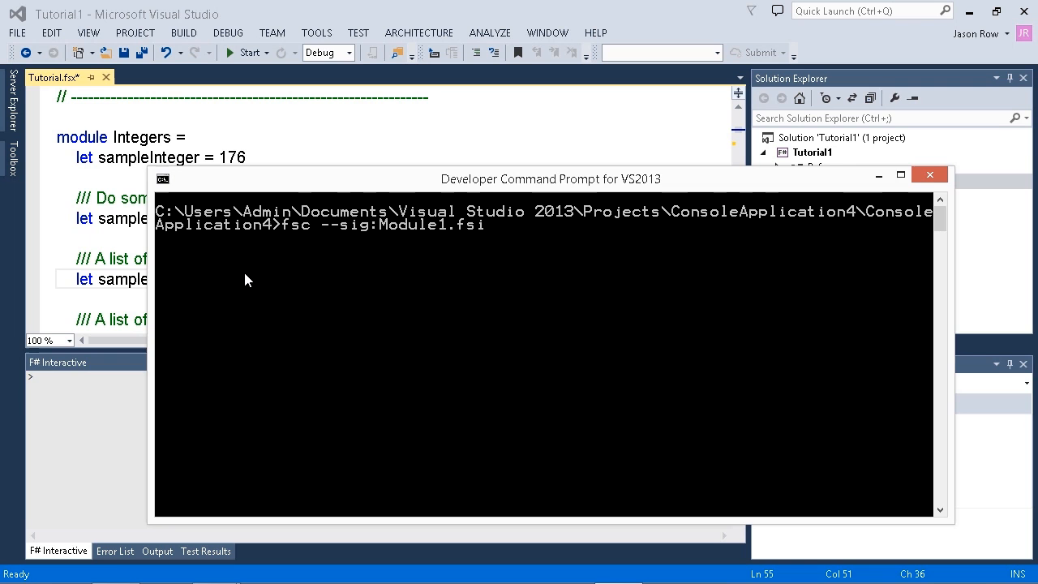
text(Module1)
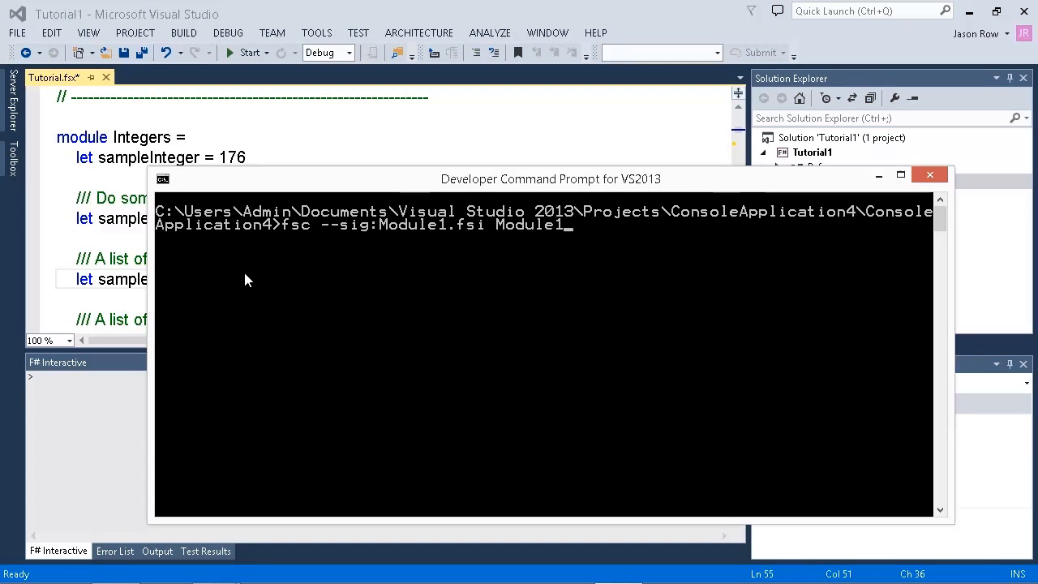
text(.fs)
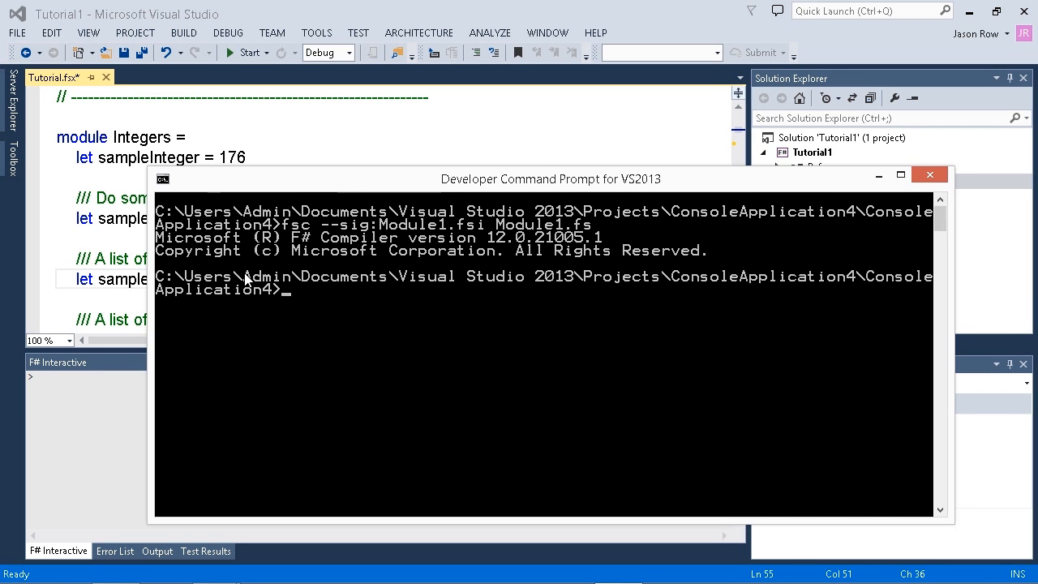
text(dir)
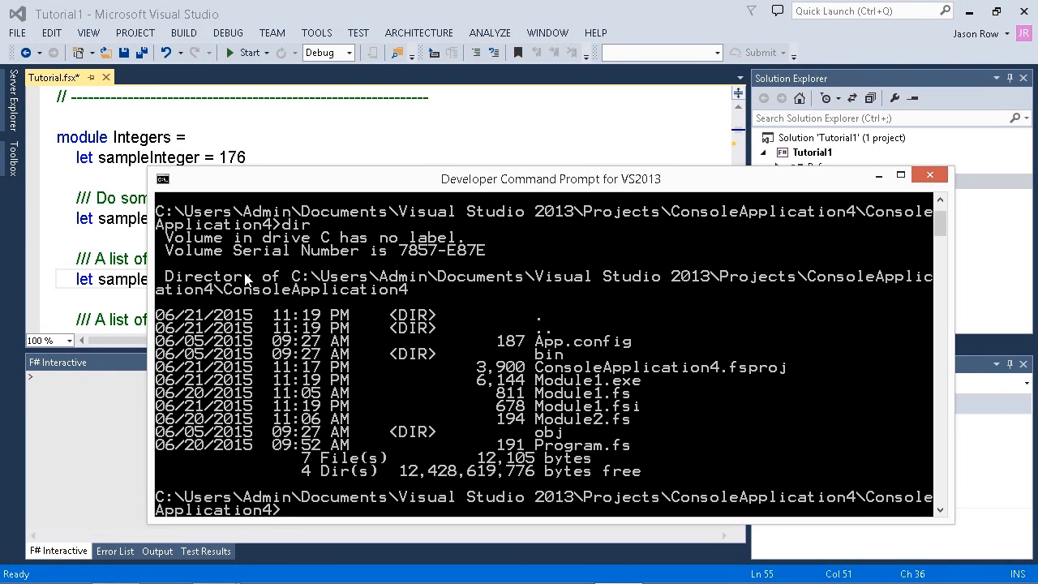
mouse_move(580, 407)
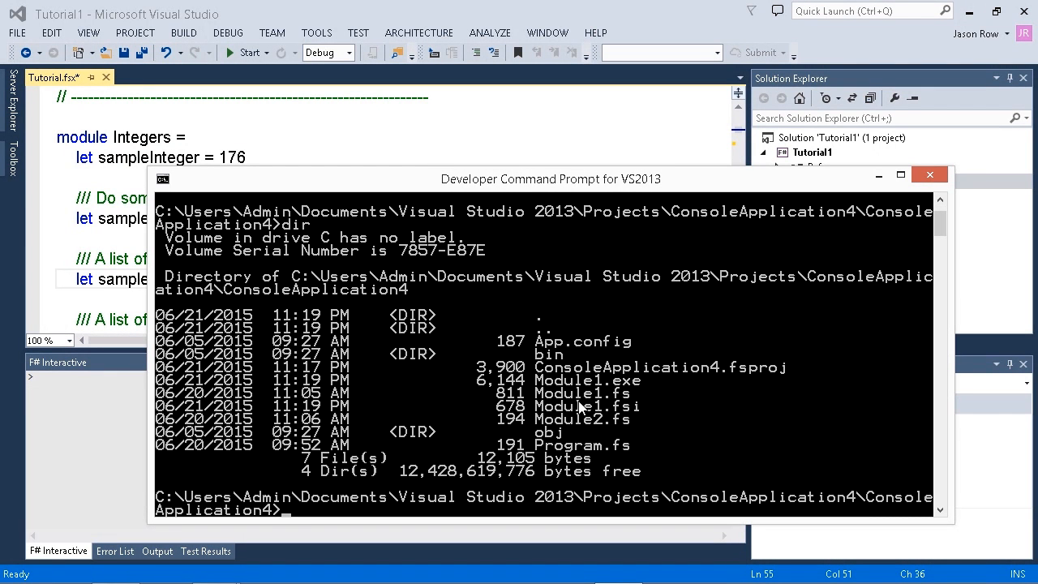
mouse_move(646, 415)
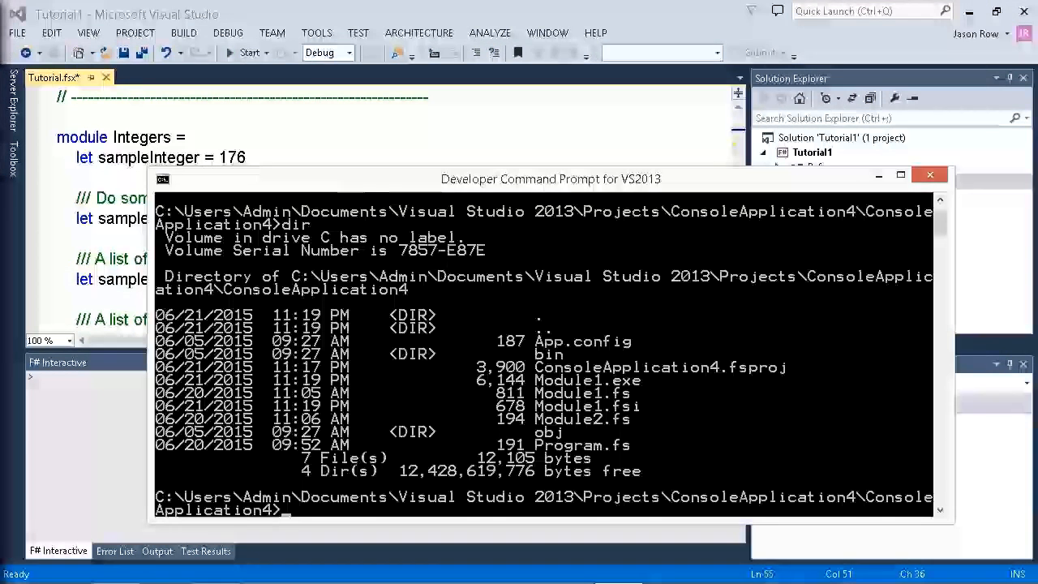
Step: Switch from the command prompt back to the ConsoleApplication4 project in Visual Studio
click(930, 174)
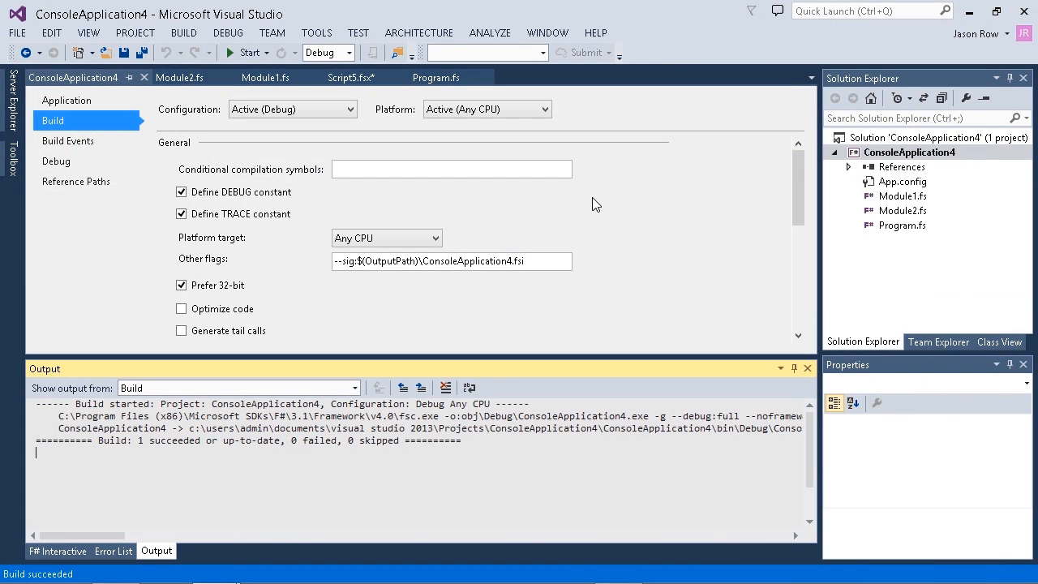
Step: Add the existing Module1.fsi to the project above Module1.fs via Add Above
click(902, 195)
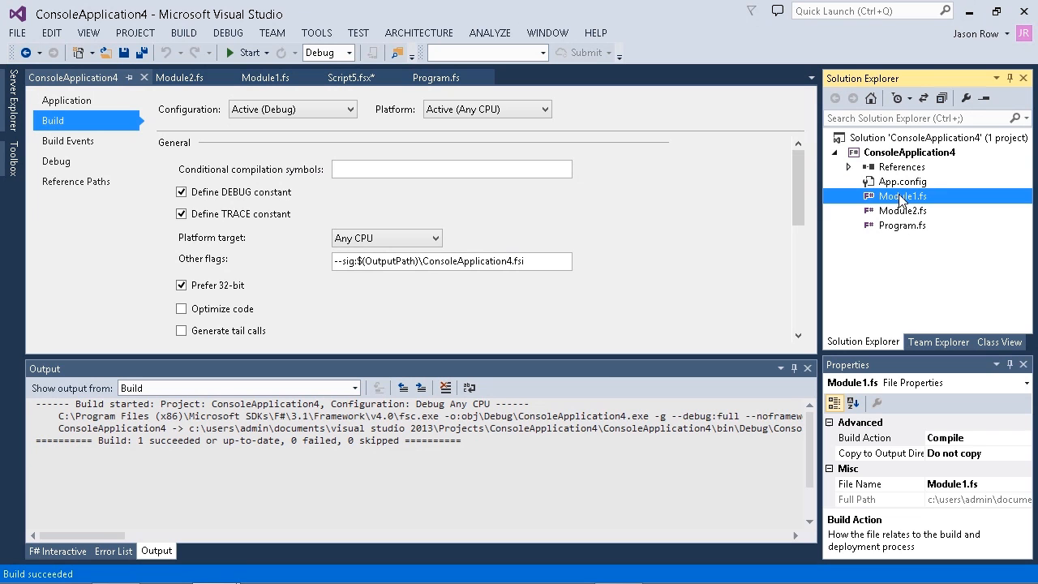
right_click(901, 195)
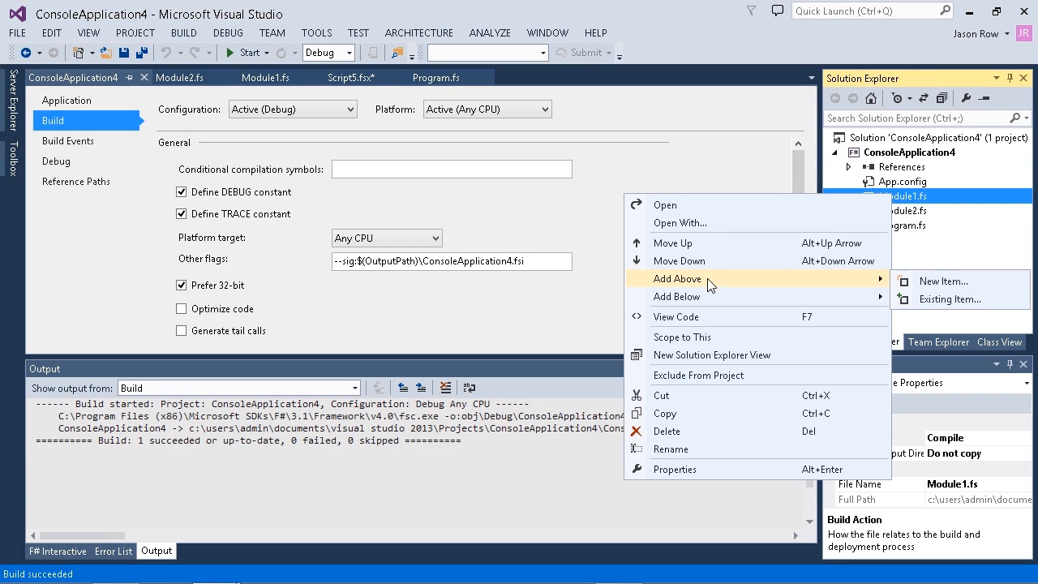
mouse_move(950, 300)
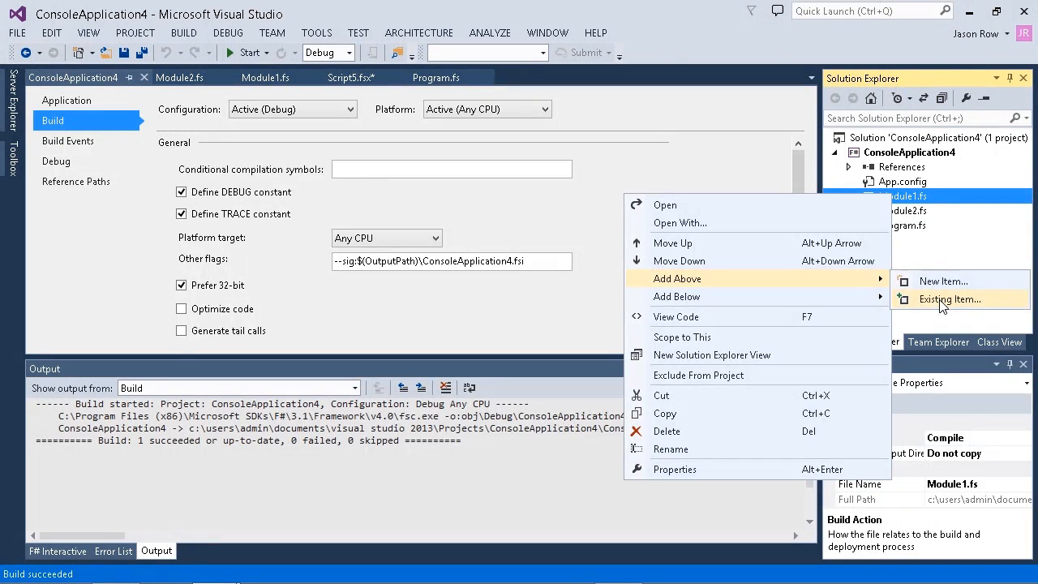
click(950, 299)
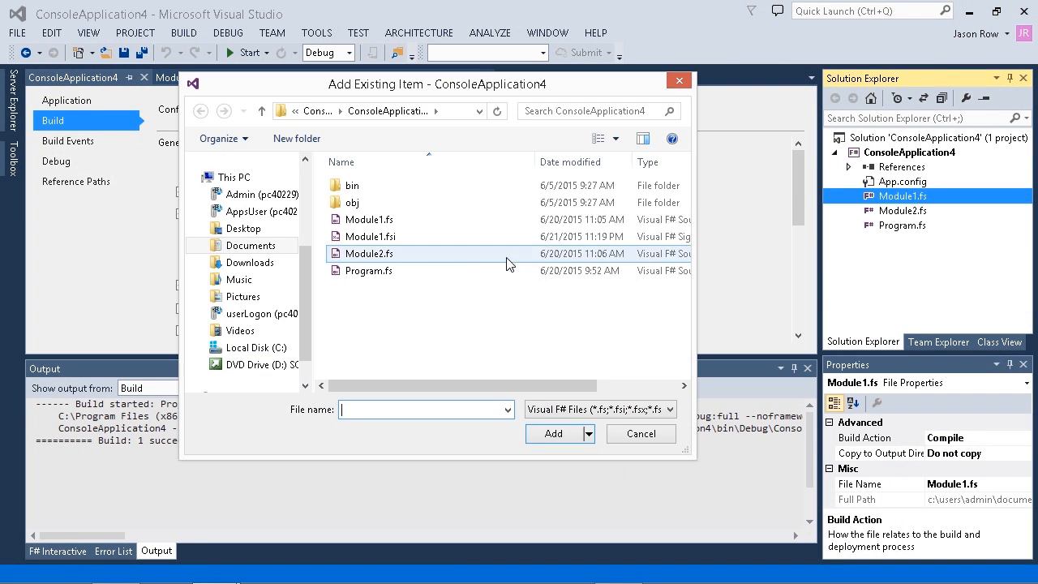
click(370, 236)
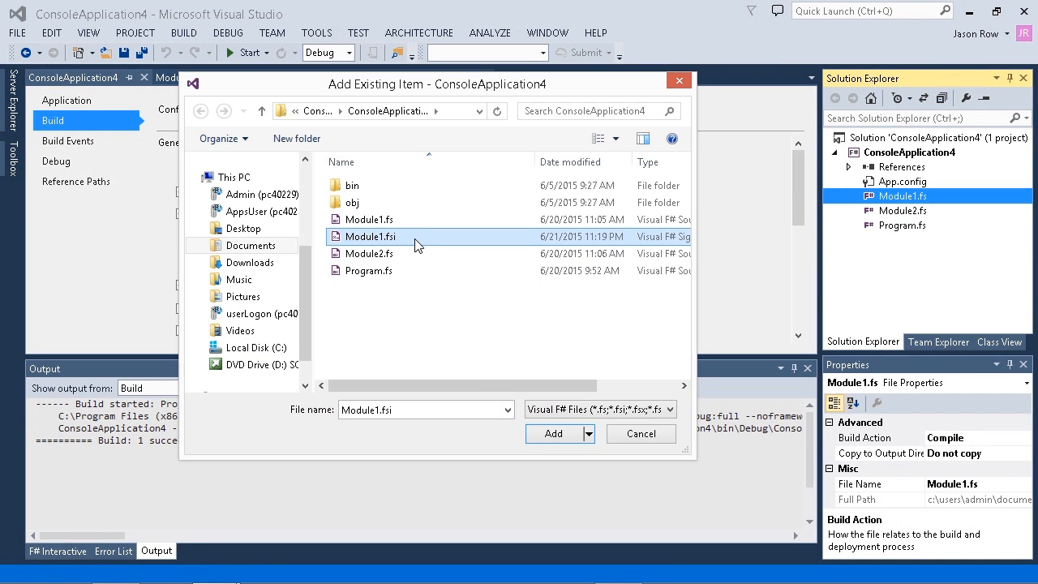
mouse_move(370, 237)
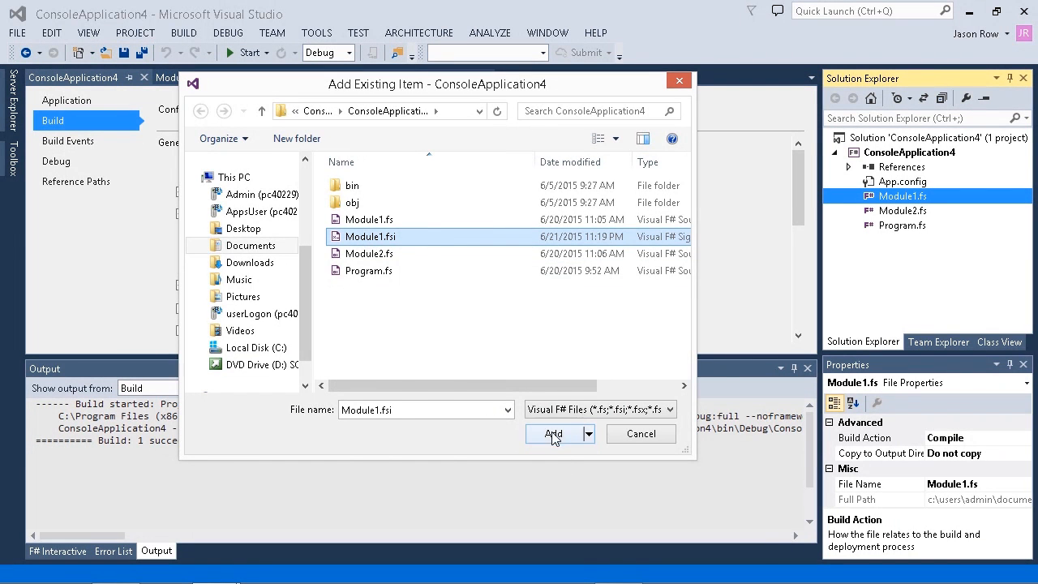
click(553, 434)
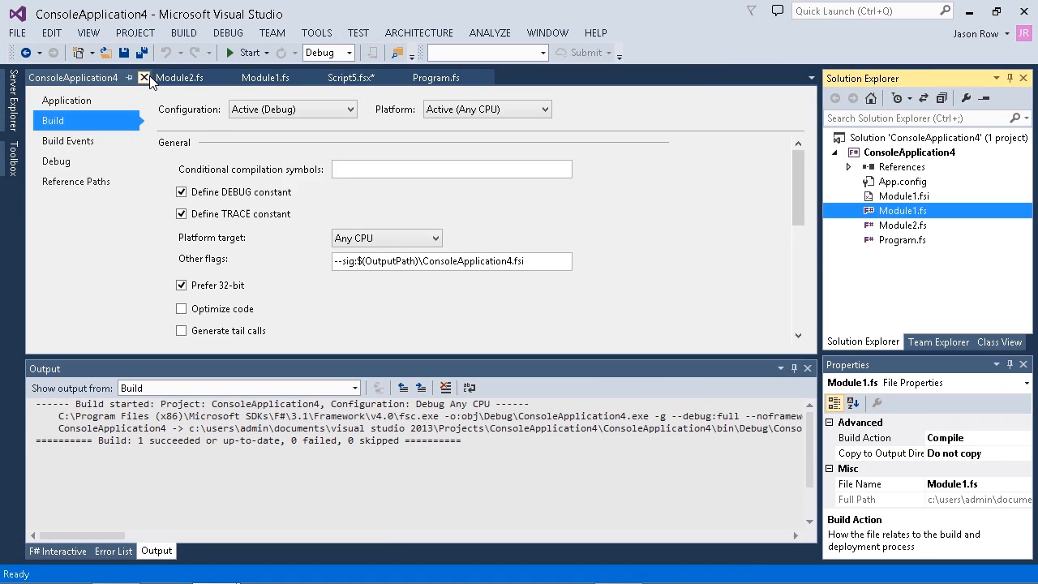
Step: Close the properties tab and read through Module1.fsi's Person, Employee and Manager signatures
click(146, 77)
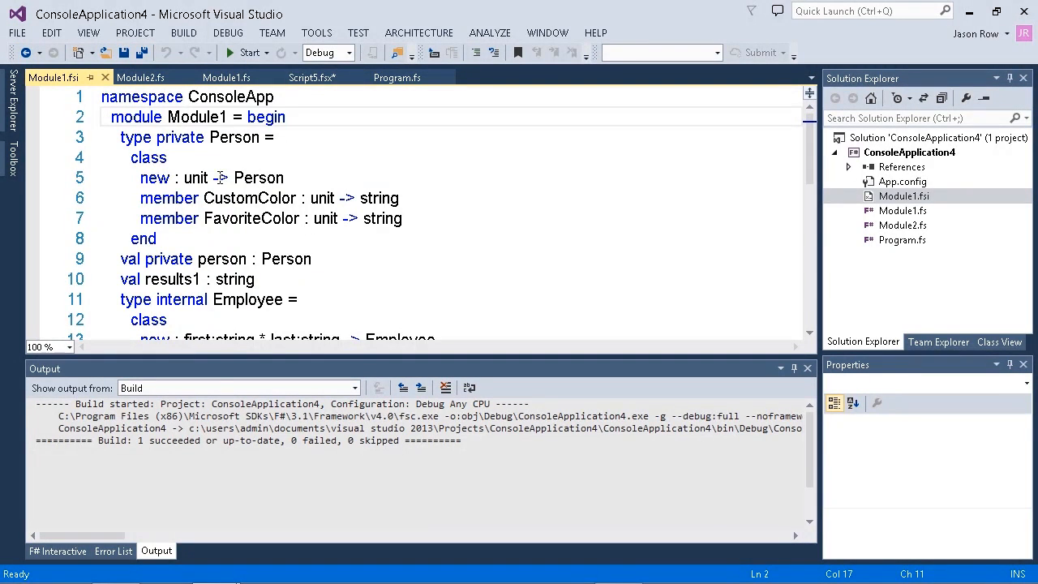
double_click(235, 137)
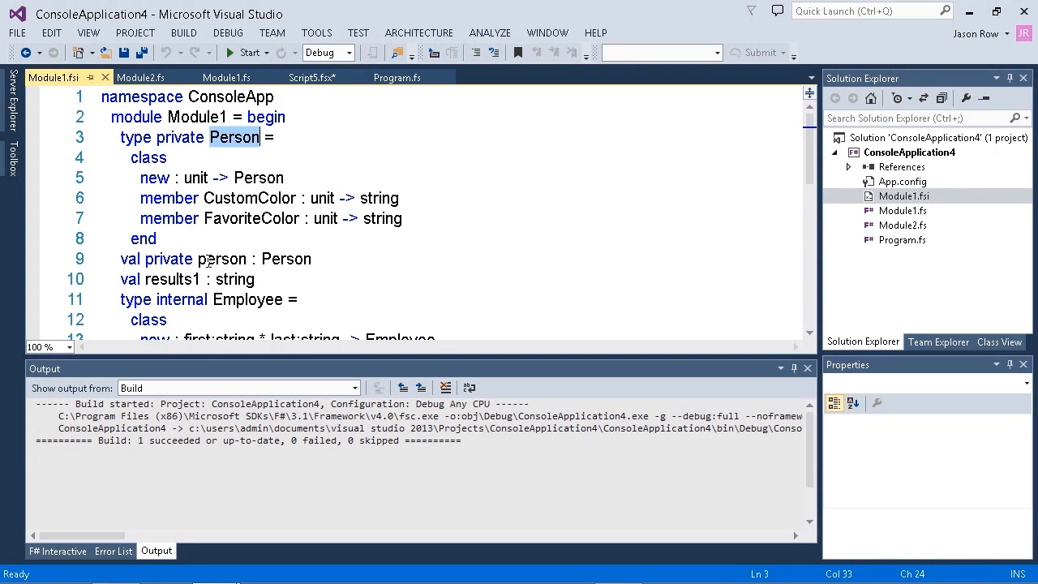
double_click(247, 178)
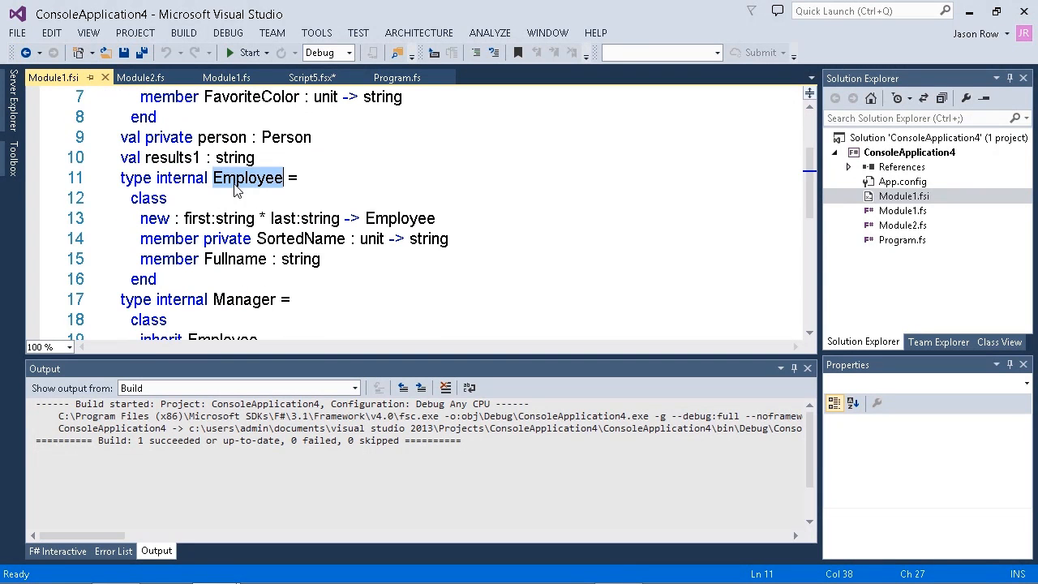
scroll(down, 3)
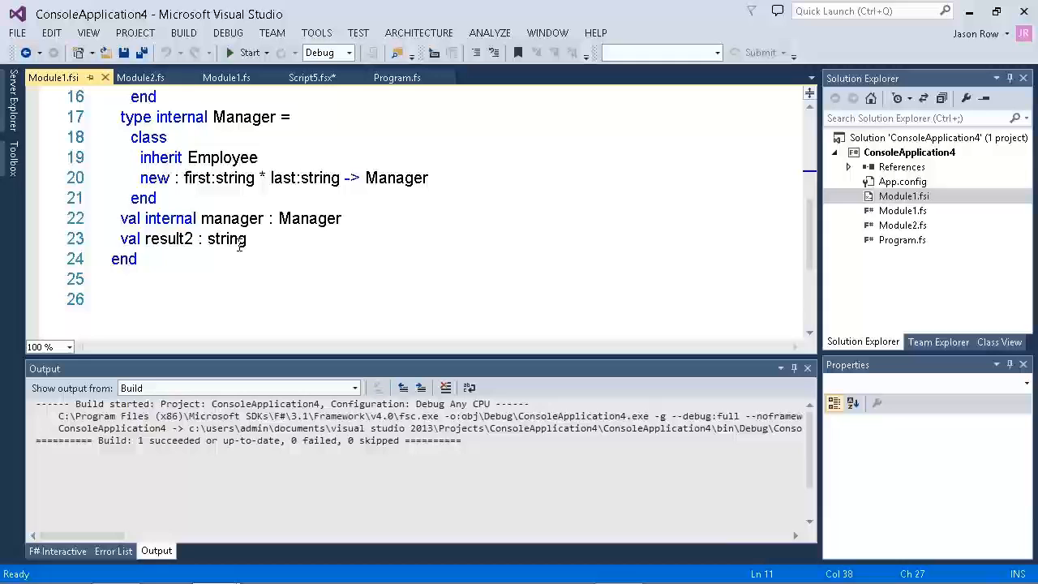
mouse_move(227, 239)
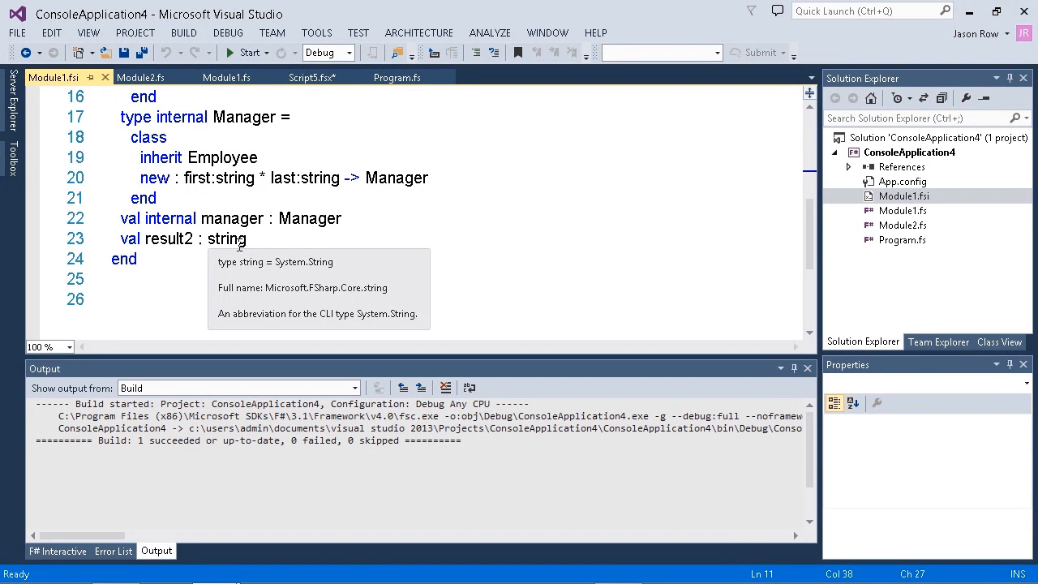
mouse_move(165, 201)
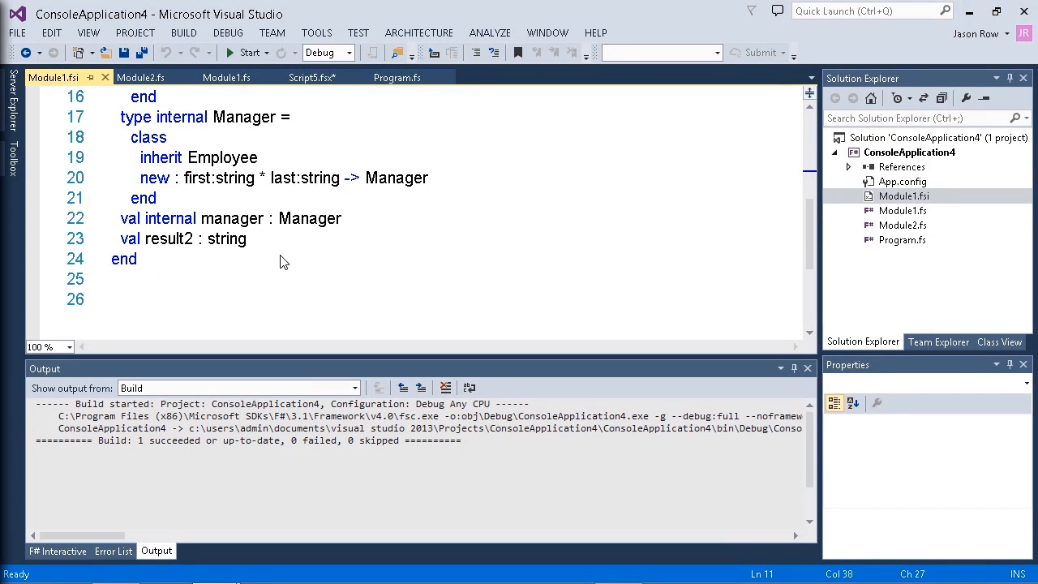
mouse_move(276, 280)
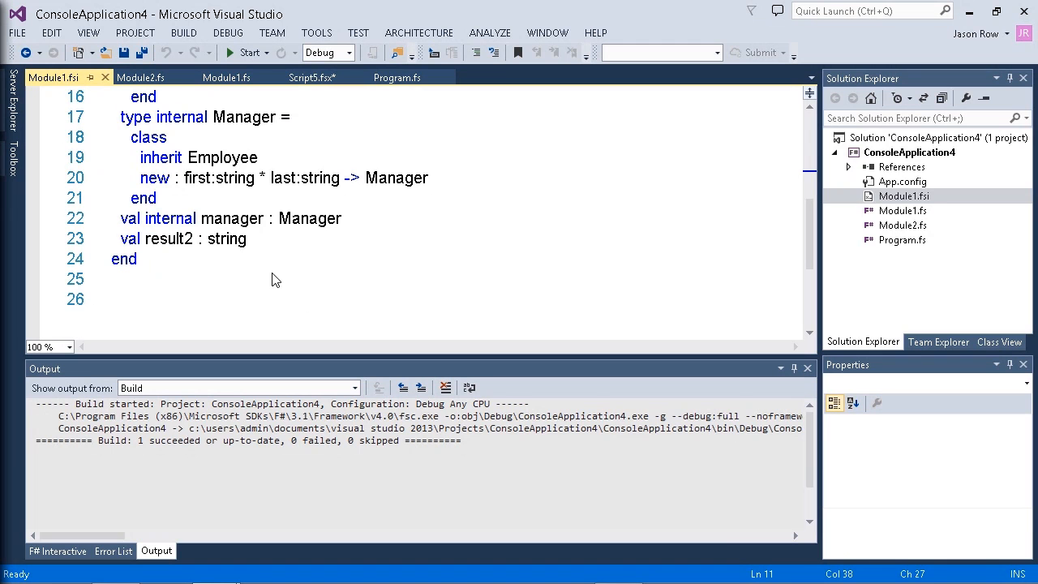